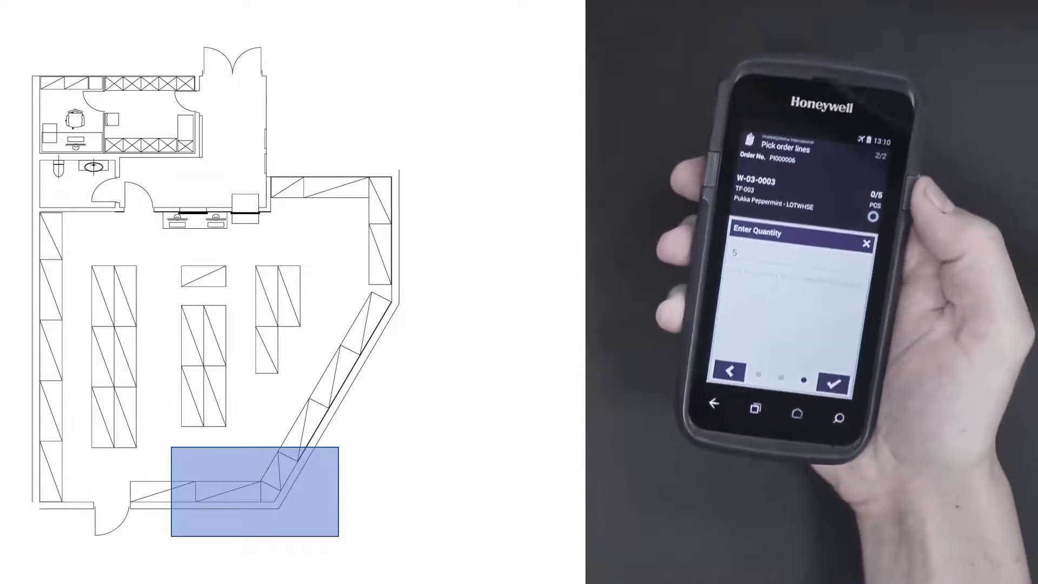
Confirm the picked quantity of 5 for Pukka Peppermint at W-03-0003 / TF-003
left_click(834, 370)
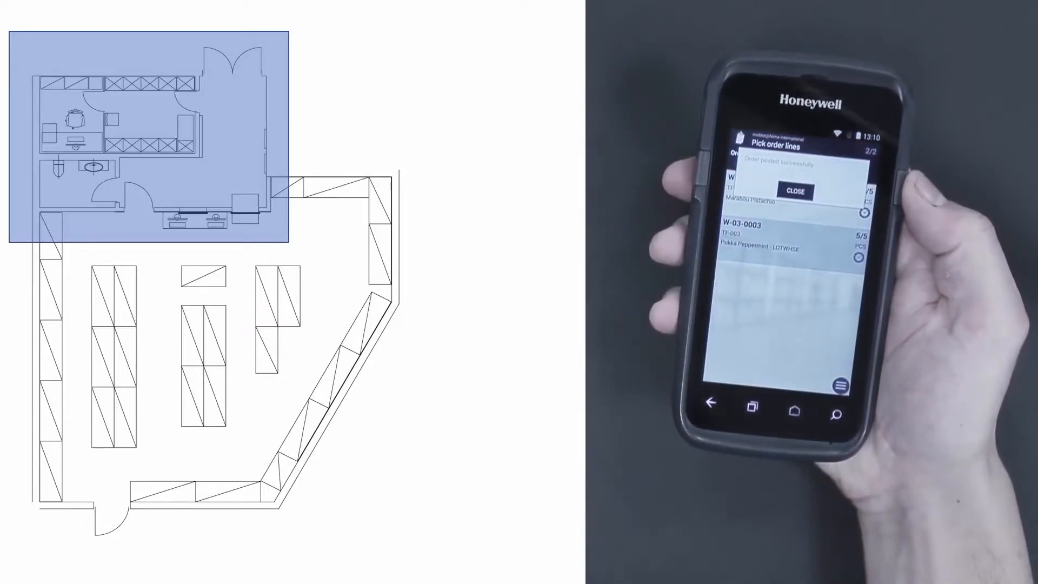
Close the 'Order posted successfully' message to return to the Pick orders list
left_click(797, 191)
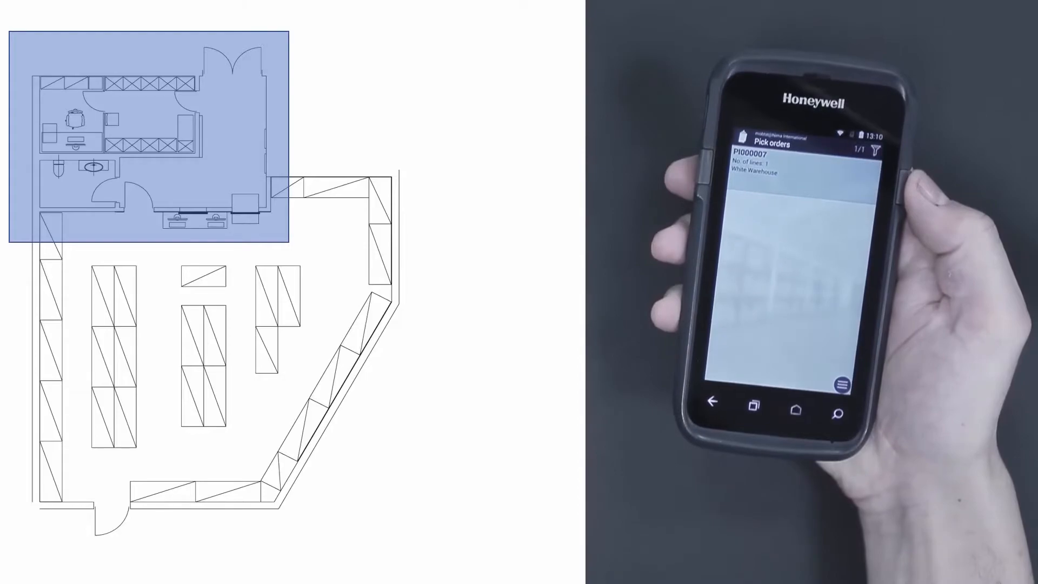